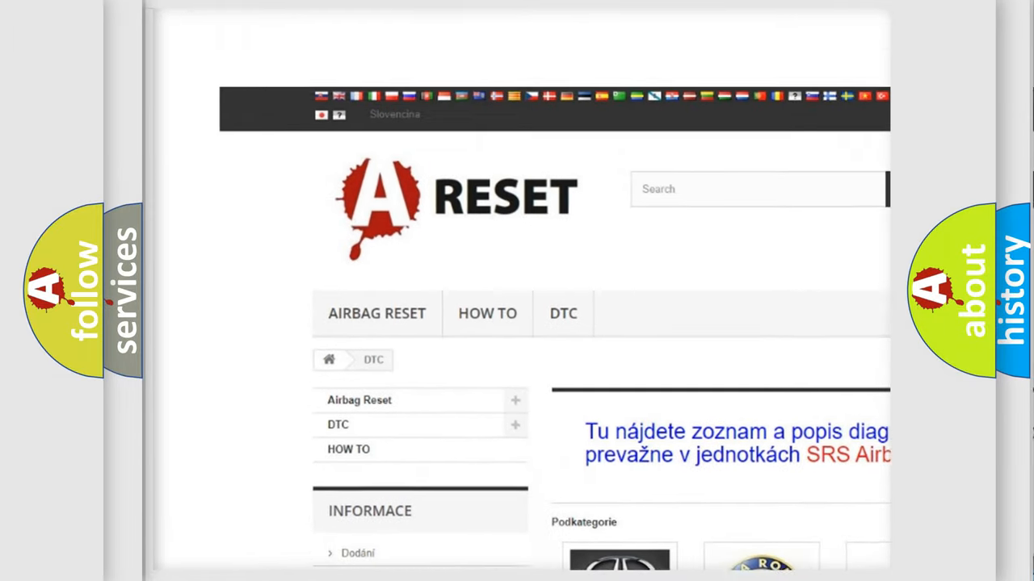
Step: Scroll to the Saturn logo in the DTC brand grid and browse its airbag trouble code list
scroll(down, 3)
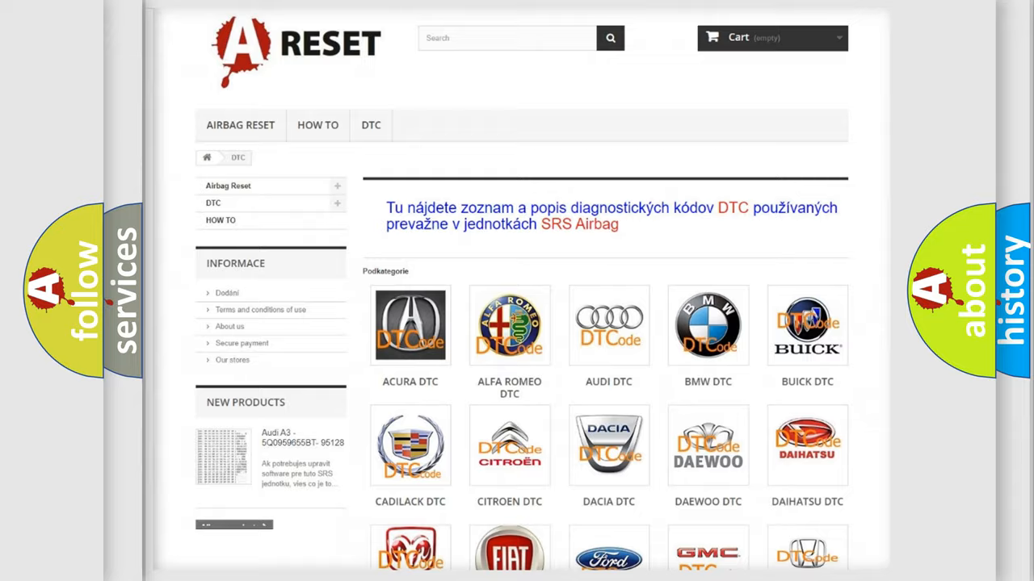
scroll(down, 3)
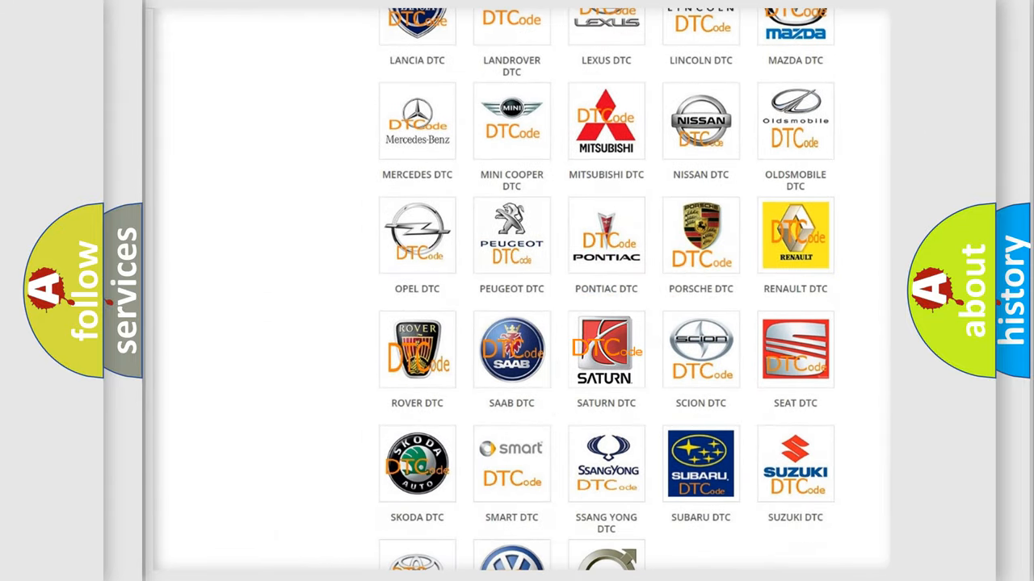
click(606, 350)
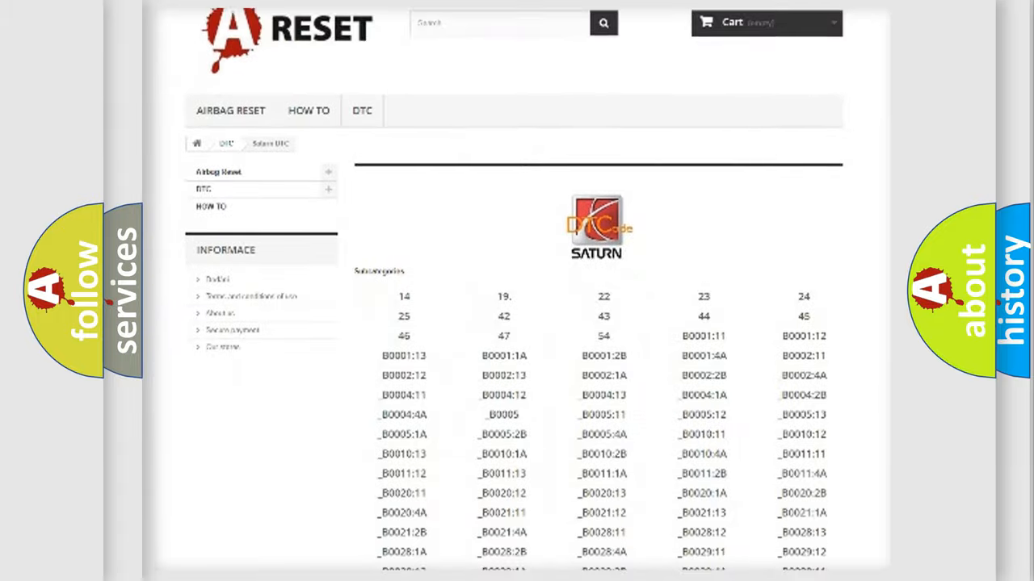
scroll(down, 3)
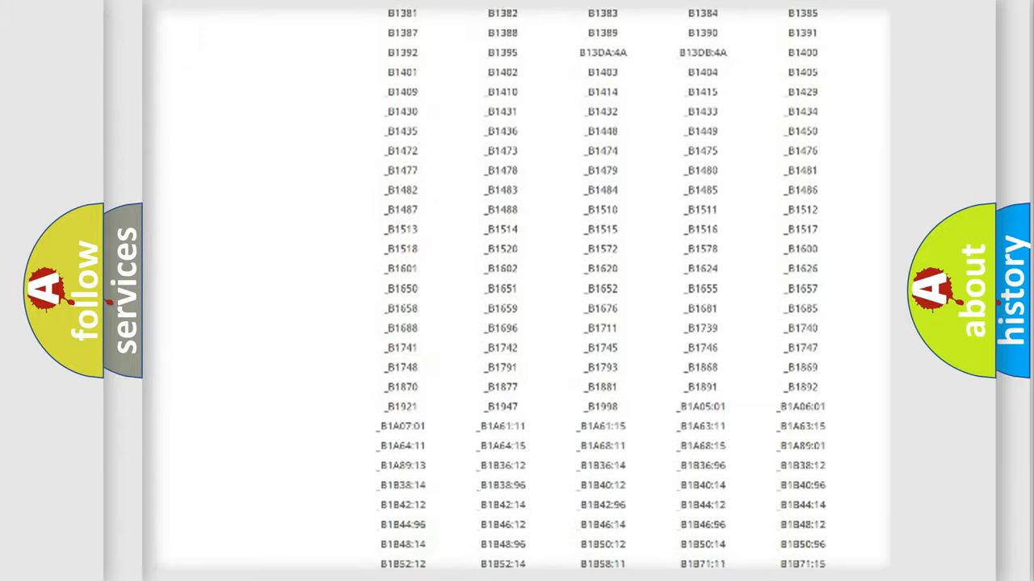